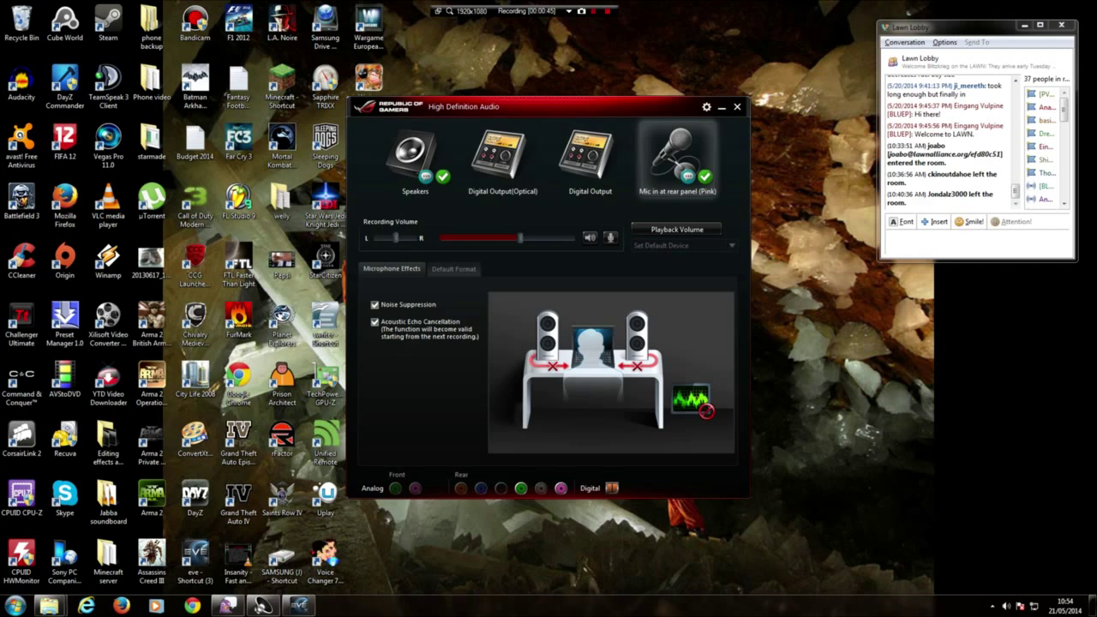
Step: Set the rear-panel microphone boost to +30.0 dB and confirm it
click(610, 237)
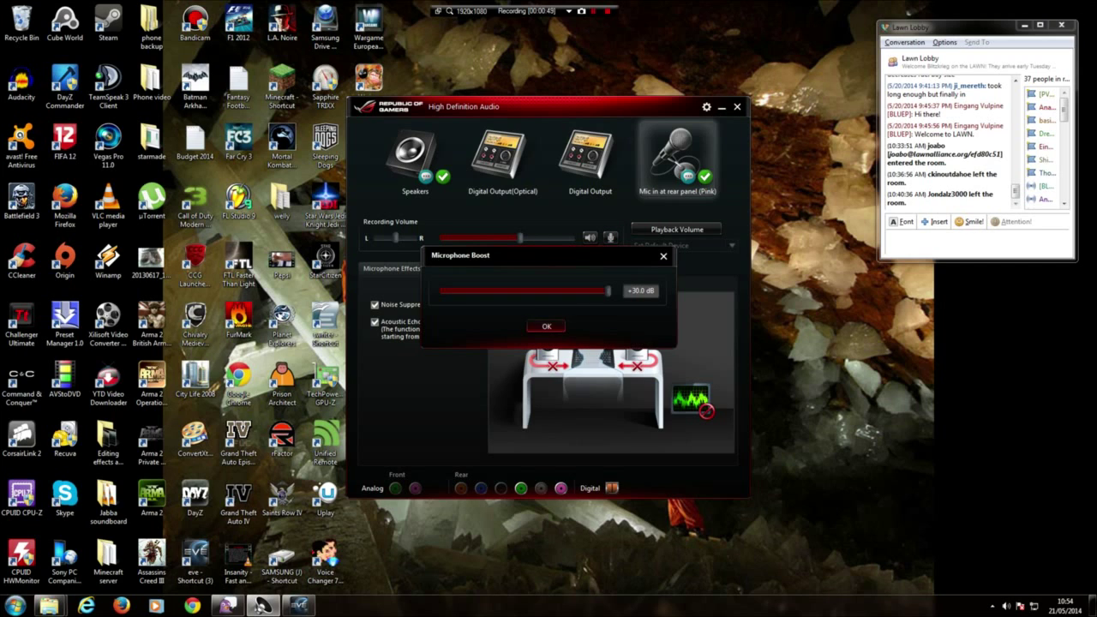
click(546, 326)
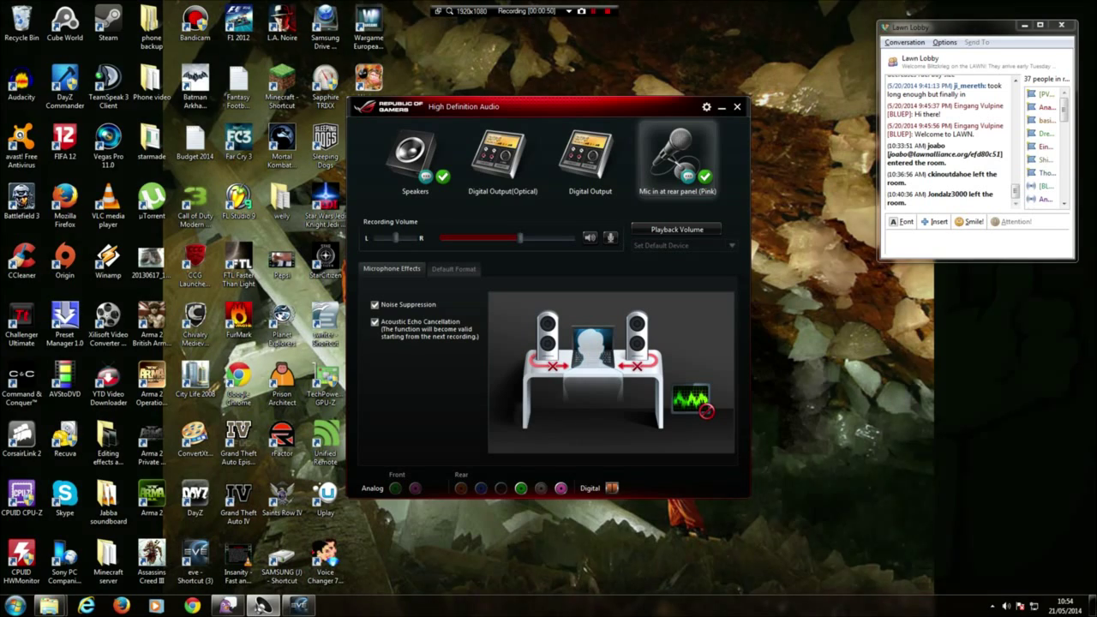